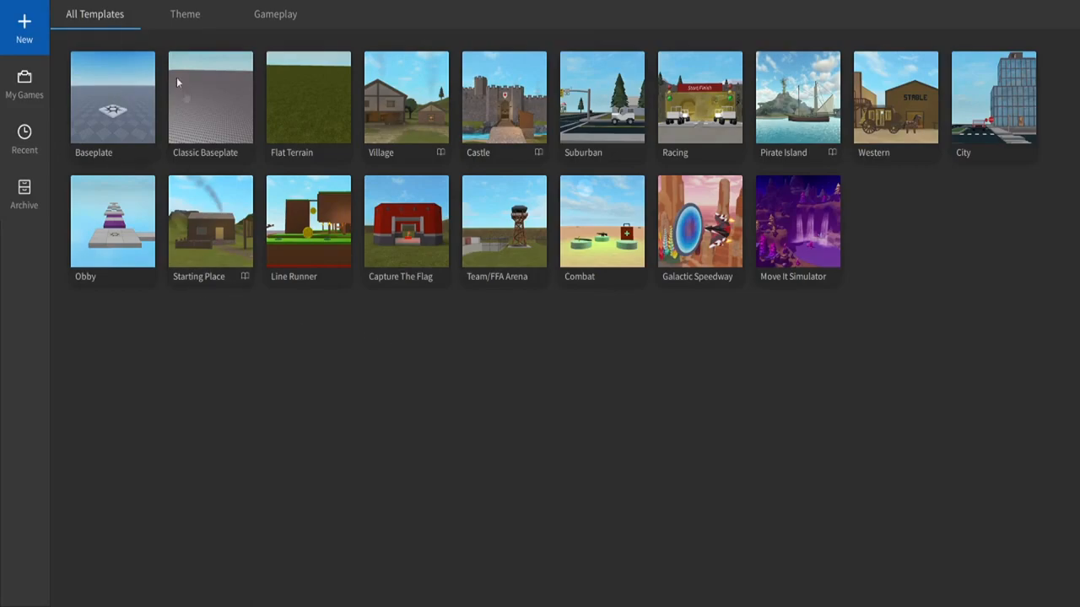
mouse_move(162, 114)
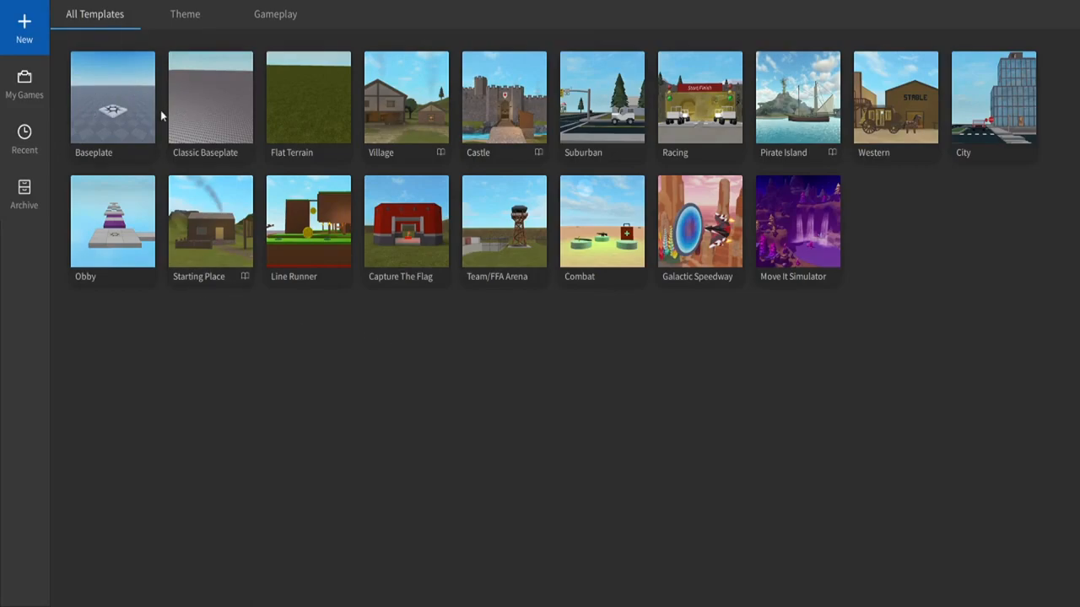
- Start a new place from the Classic Baseplate template
click(209, 96)
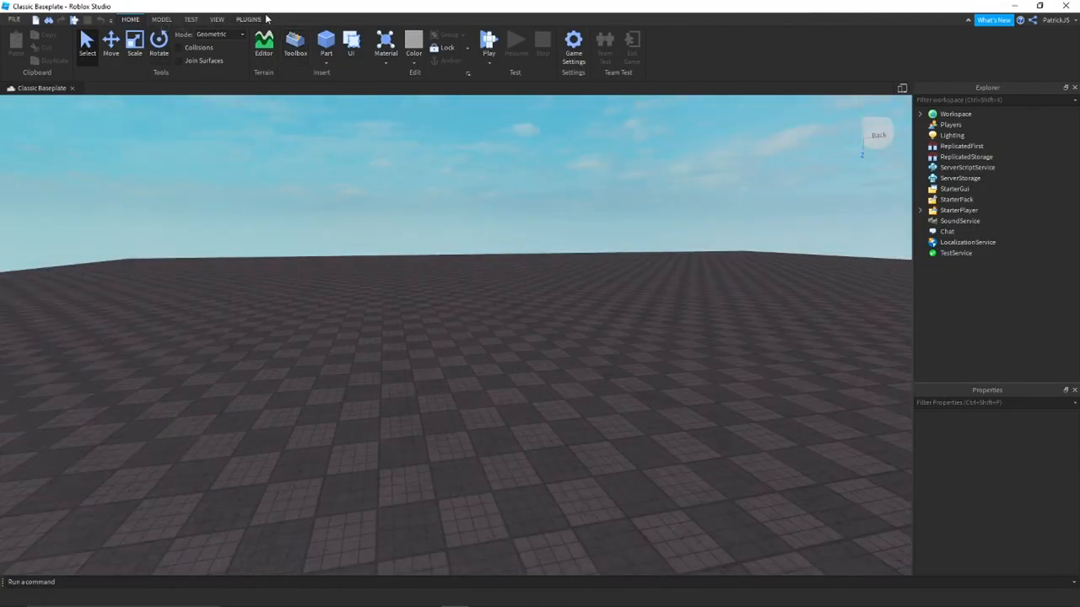
- Insert your own avatar onto the baseplate with the Character Inserter plugin
click(248, 19)
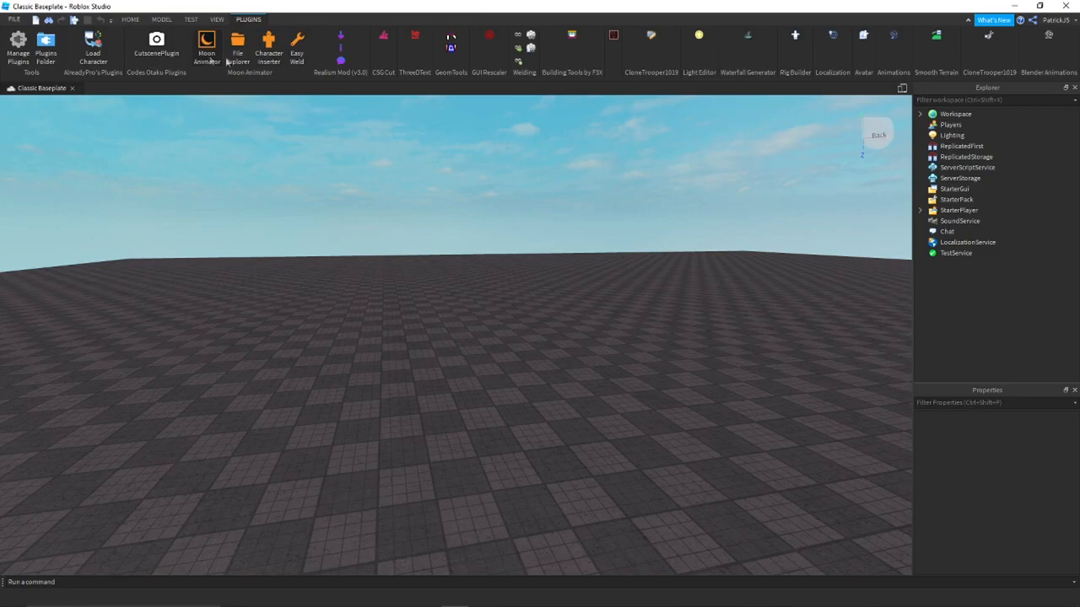
click(269, 48)
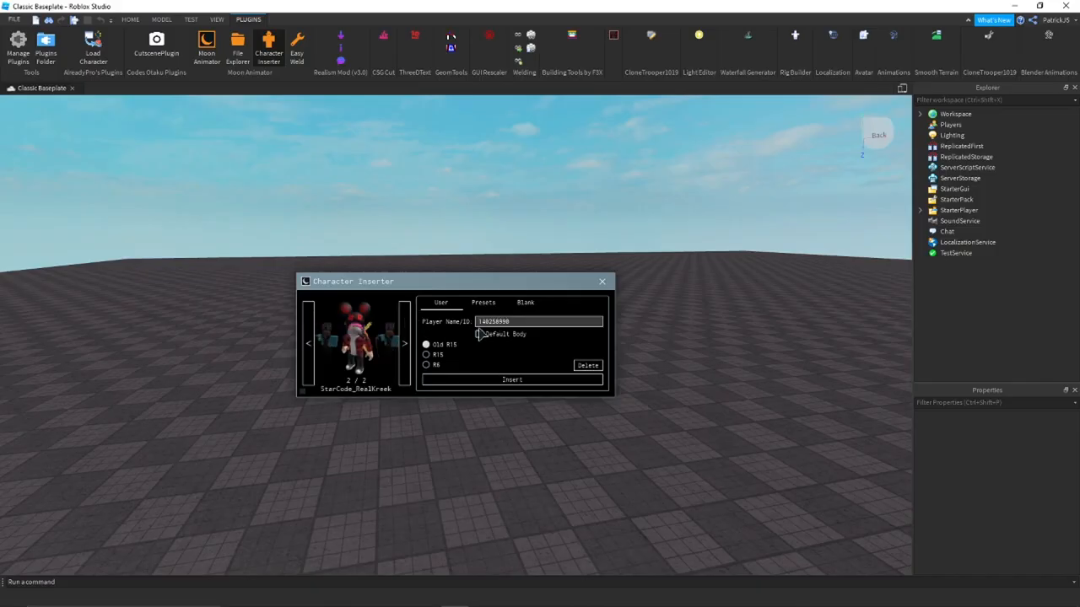
click(513, 380)
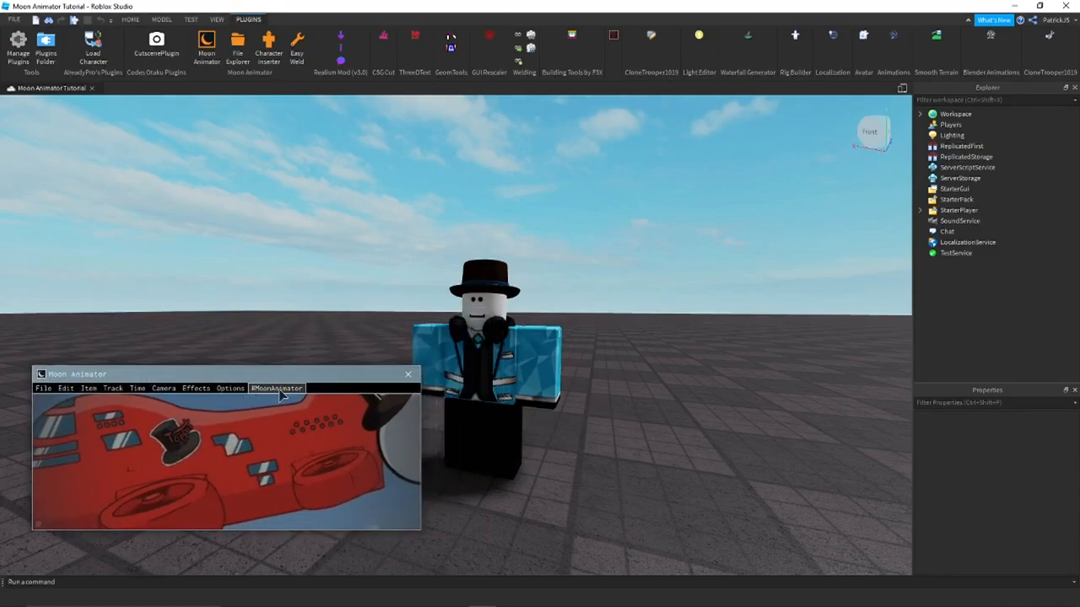
- Switch Moon Animator to the orange colour theme under Options
click(230, 389)
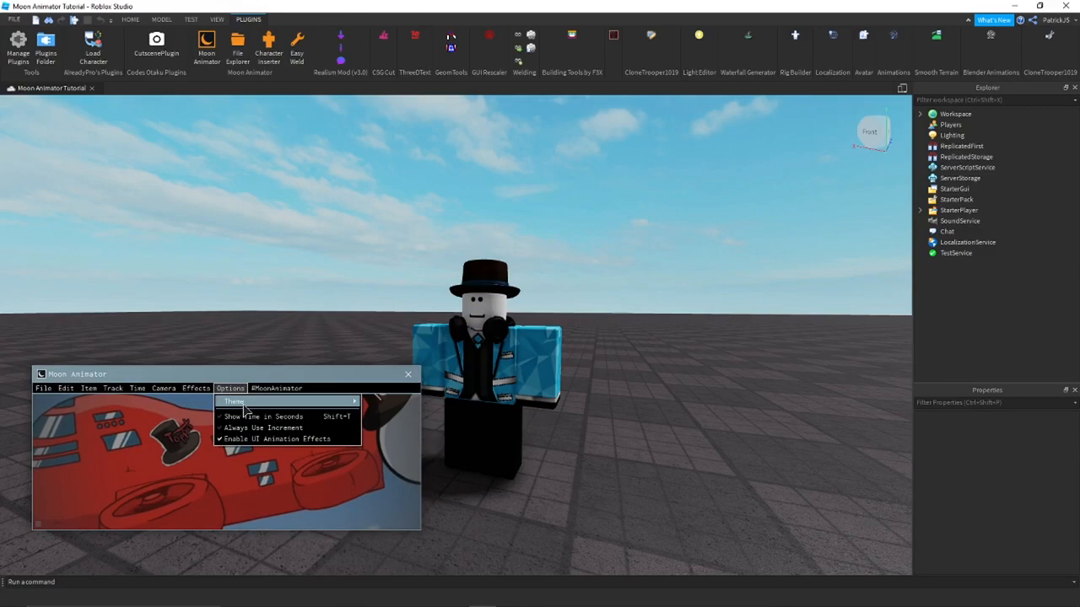
click(235, 402)
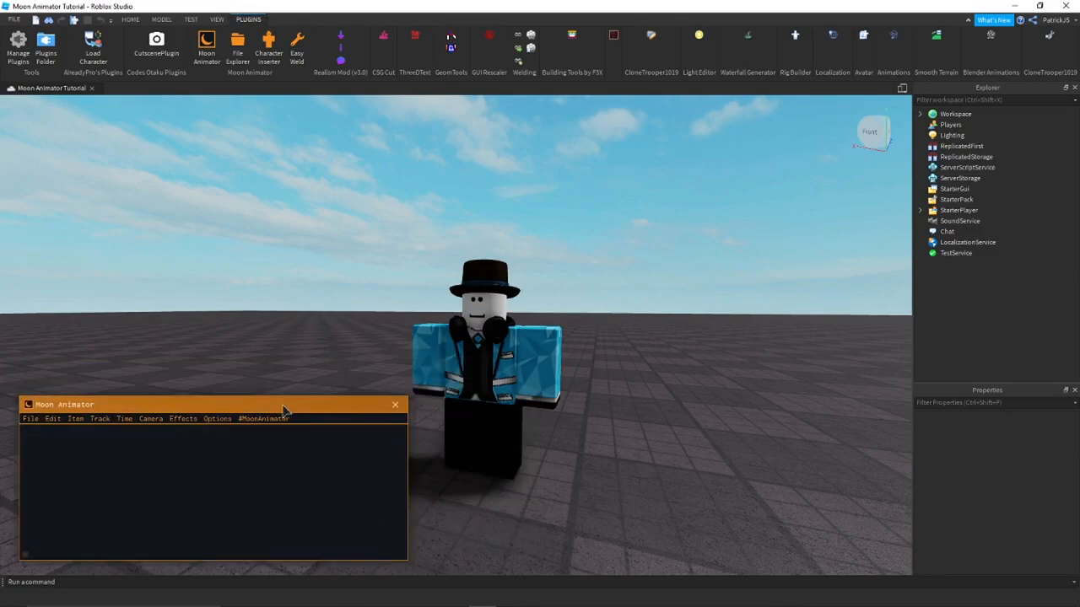
- Create a new Moon Animator animation named 'Tutorial'
click(30, 418)
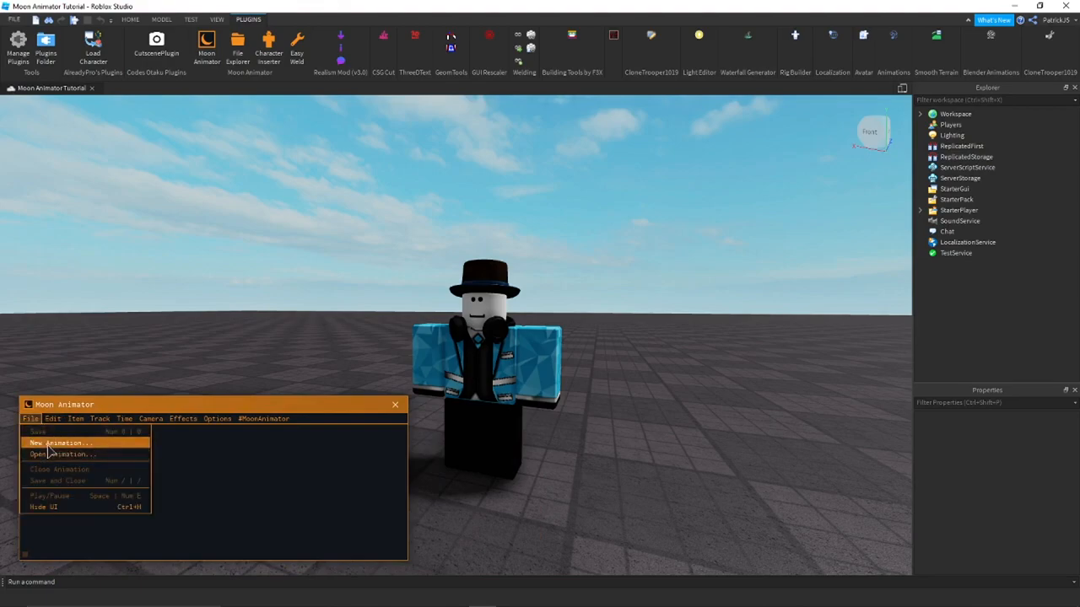
click(61, 443)
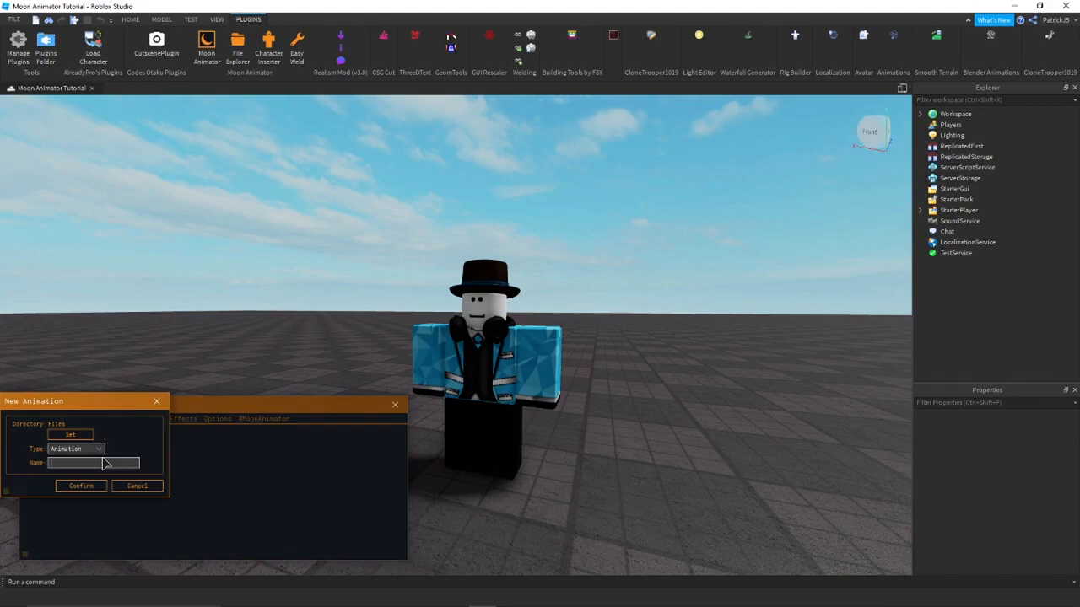
text(Tutorial)
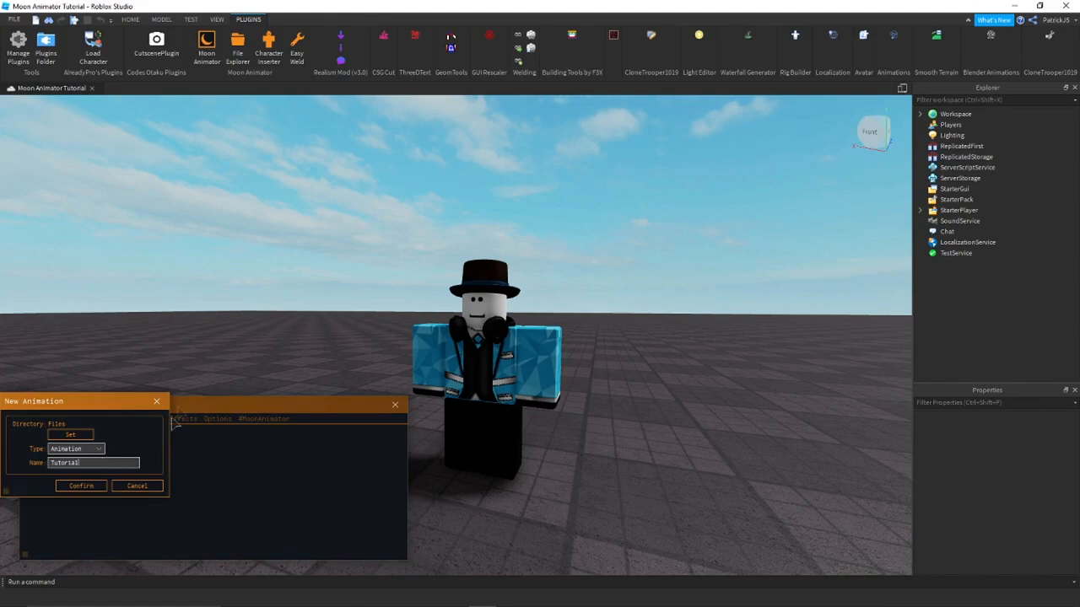
click(81, 486)
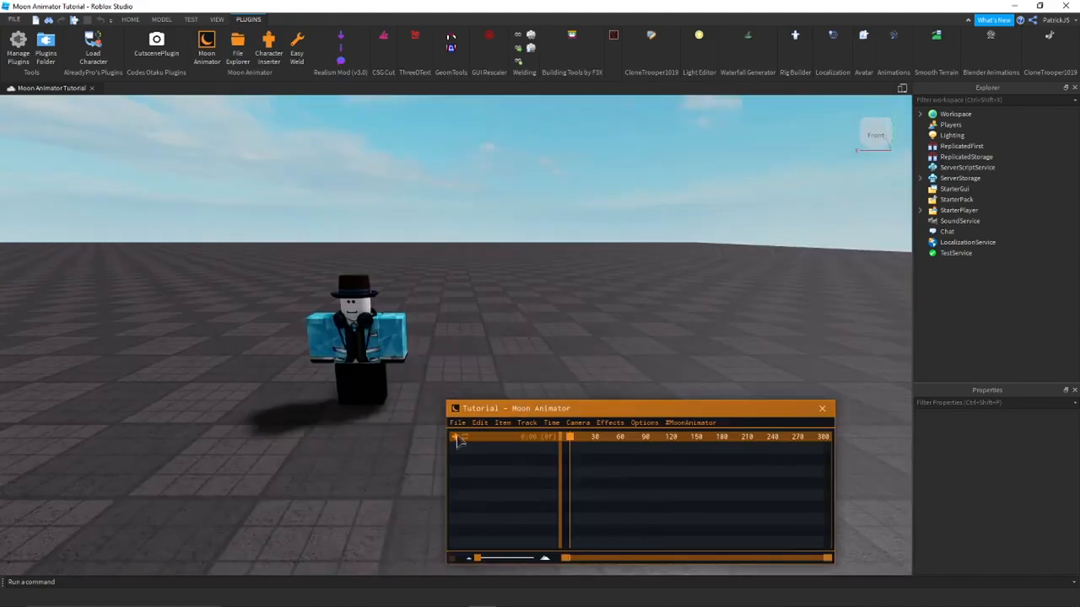
- Add the inserted character's rig to the Tutorial animation
click(455, 435)
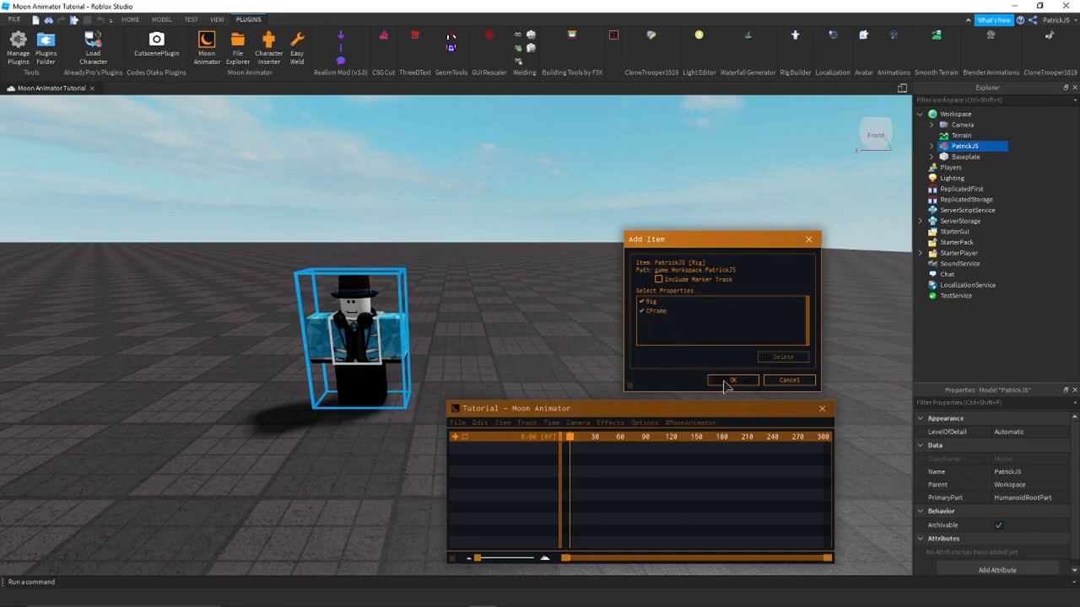
click(730, 380)
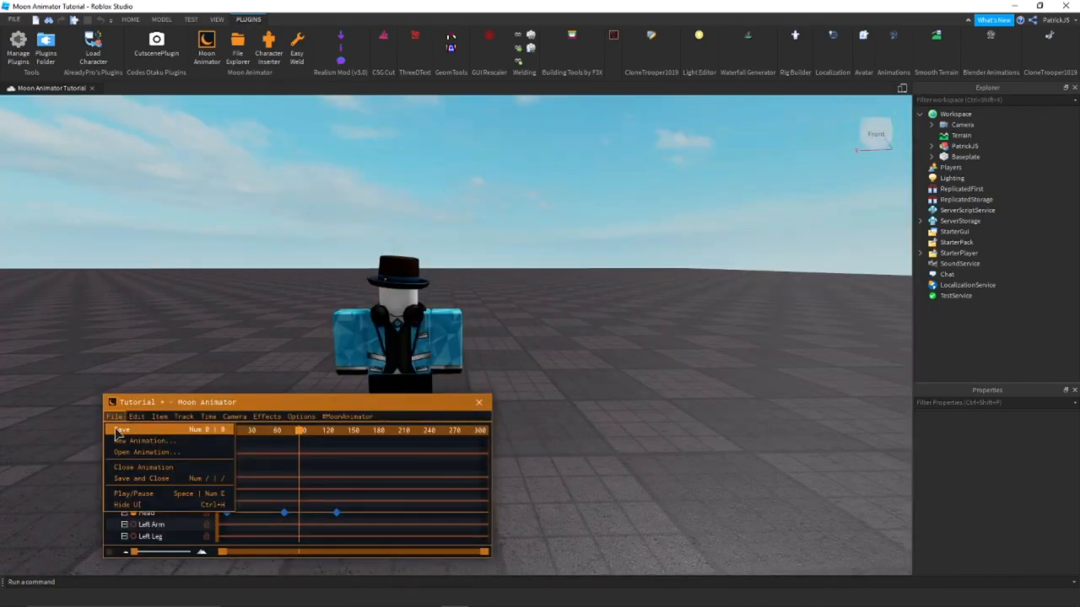
- Save the Tutorial animation and close Moon Animator
click(114, 417)
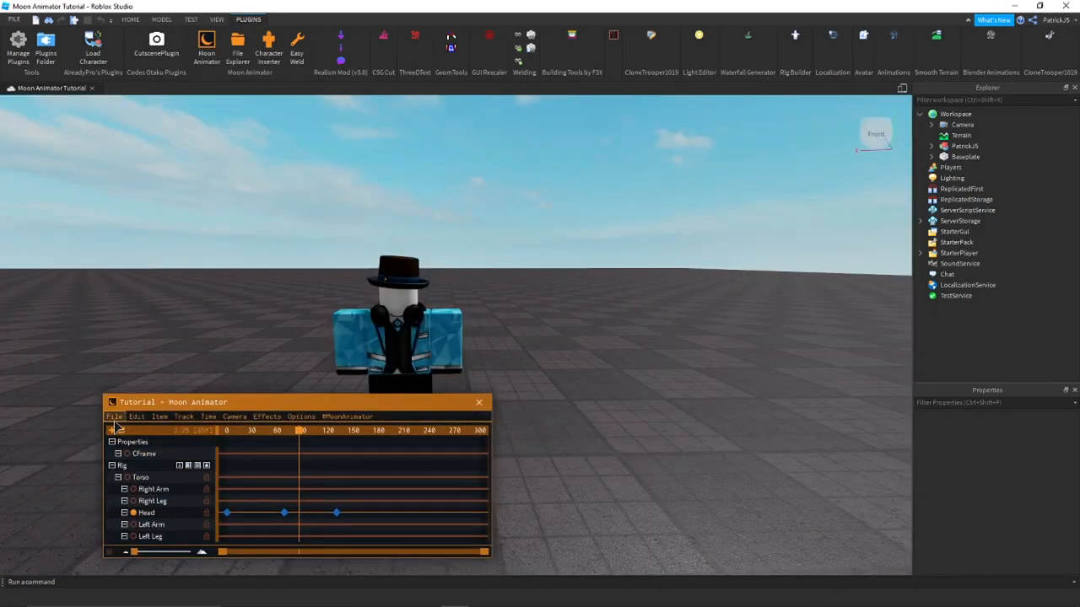
click(115, 415)
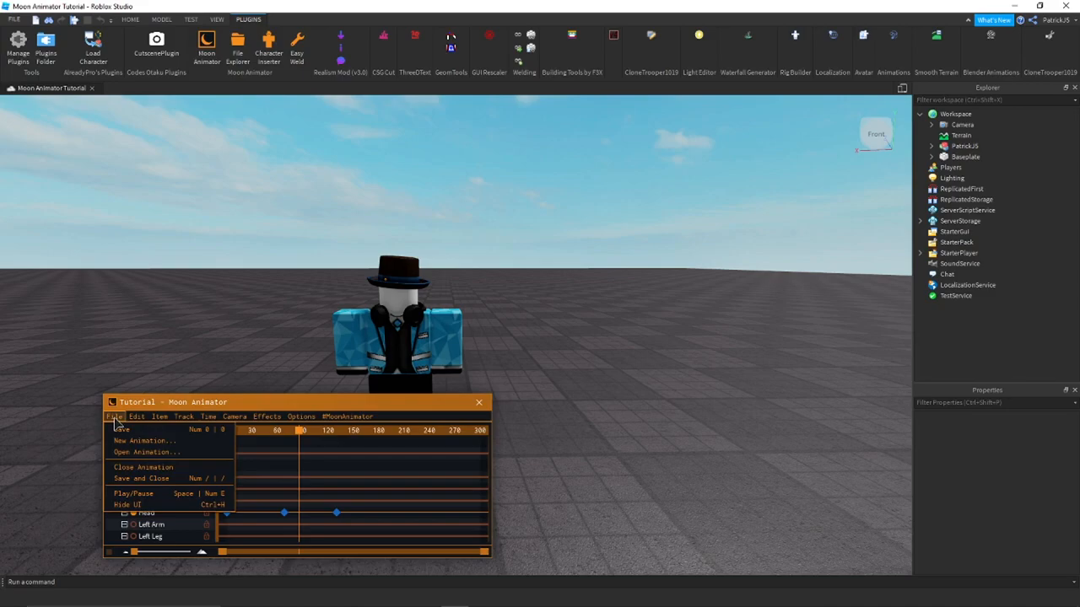
mouse_move(142, 479)
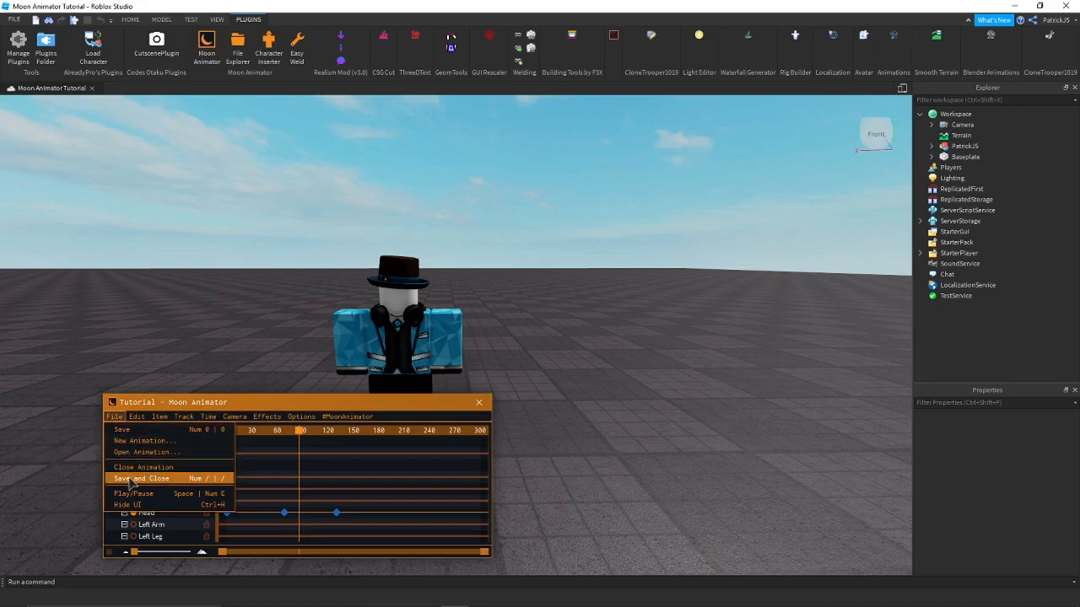
click(142, 479)
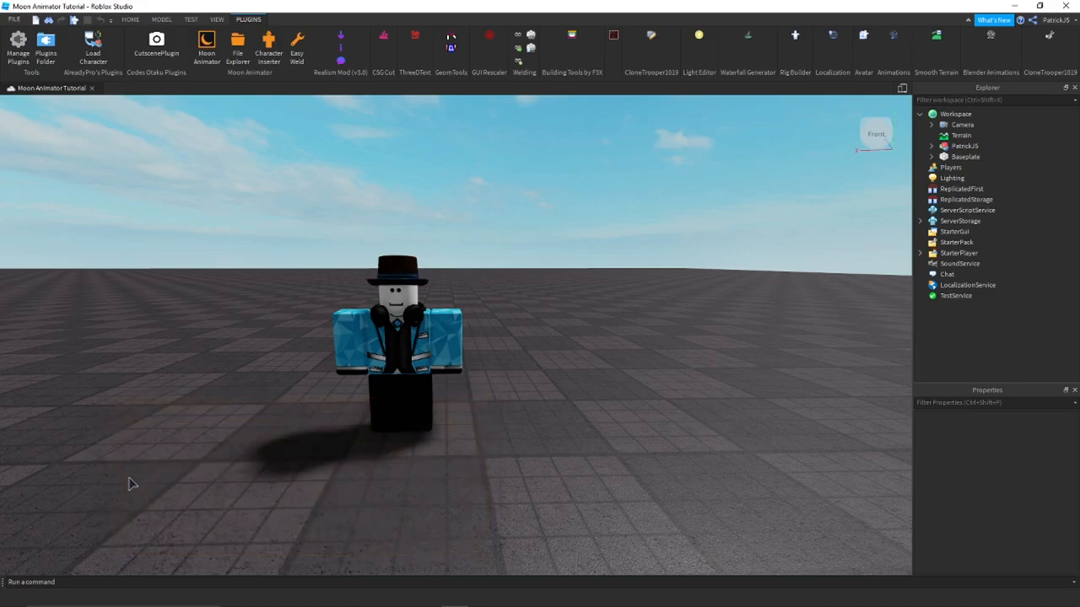
mouse_move(206, 48)
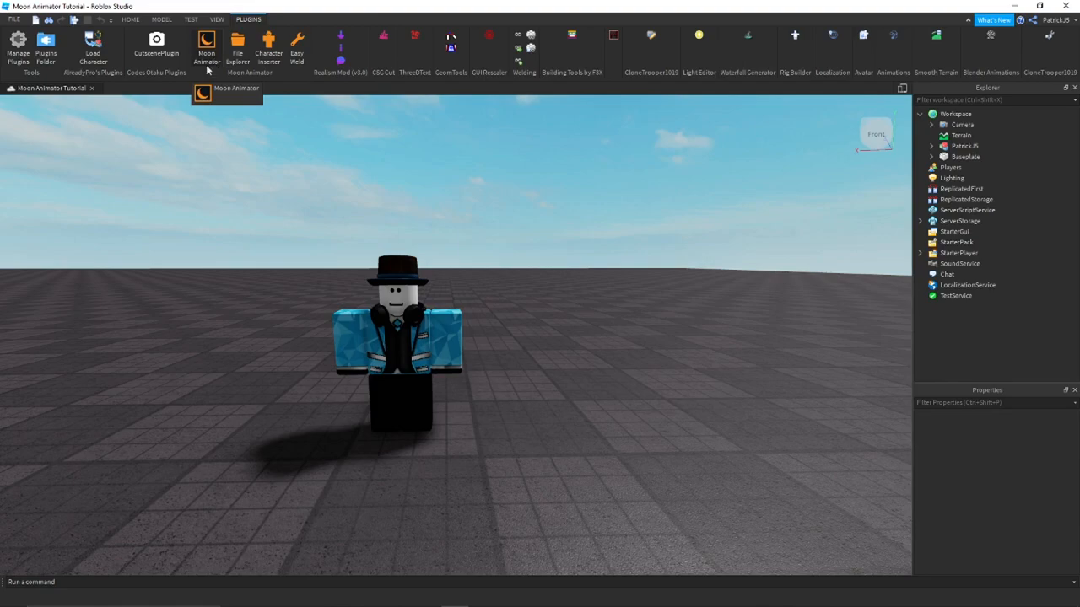
mouse_move(13, 21)
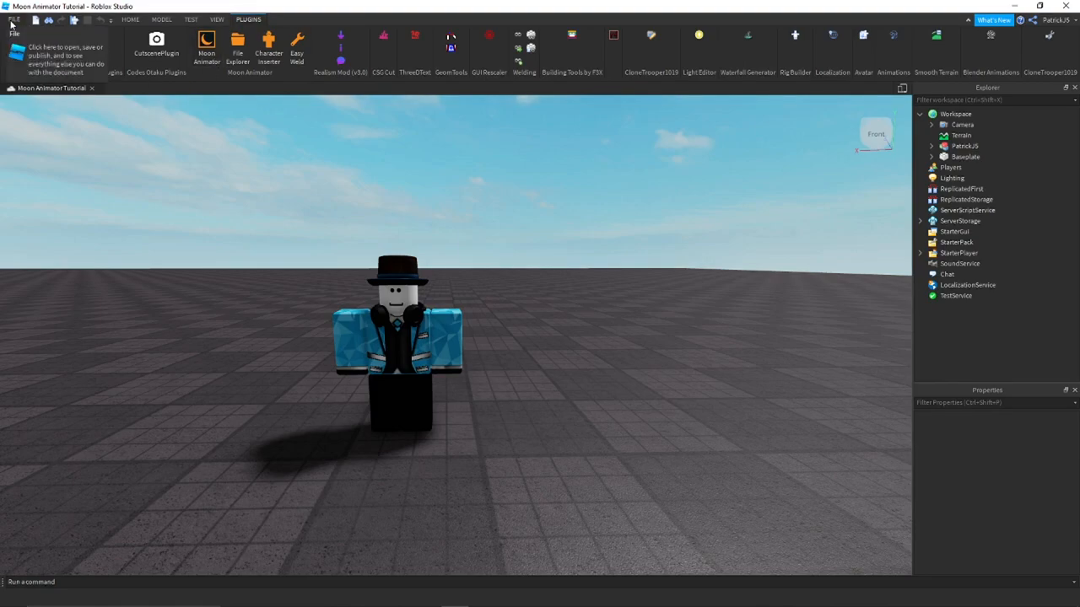
- Reopen Moon Animator from the Plugins tab to show the saved animation
click(14, 20)
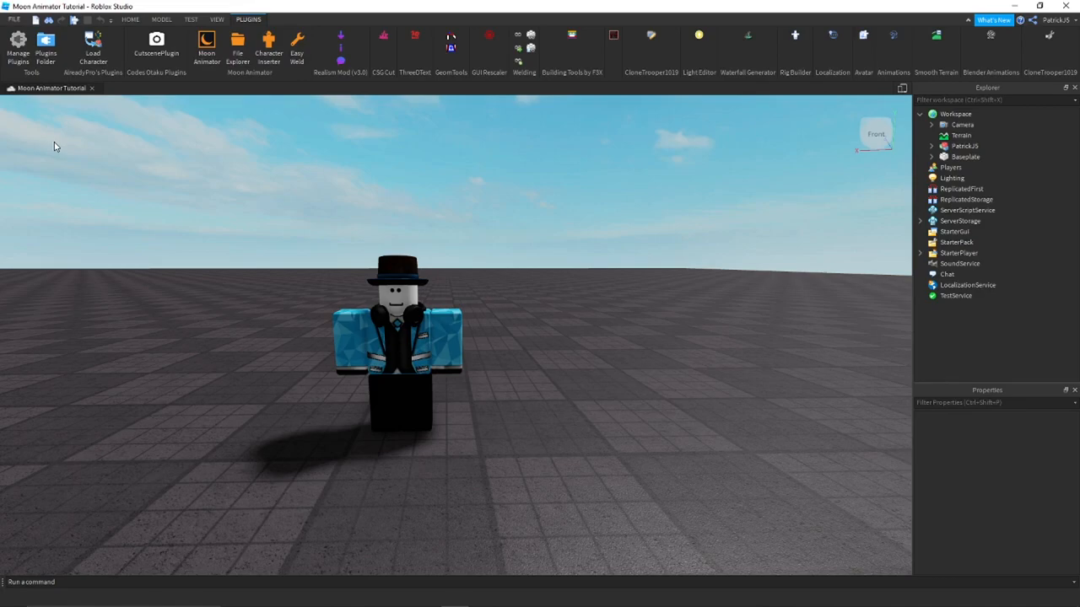
click(206, 47)
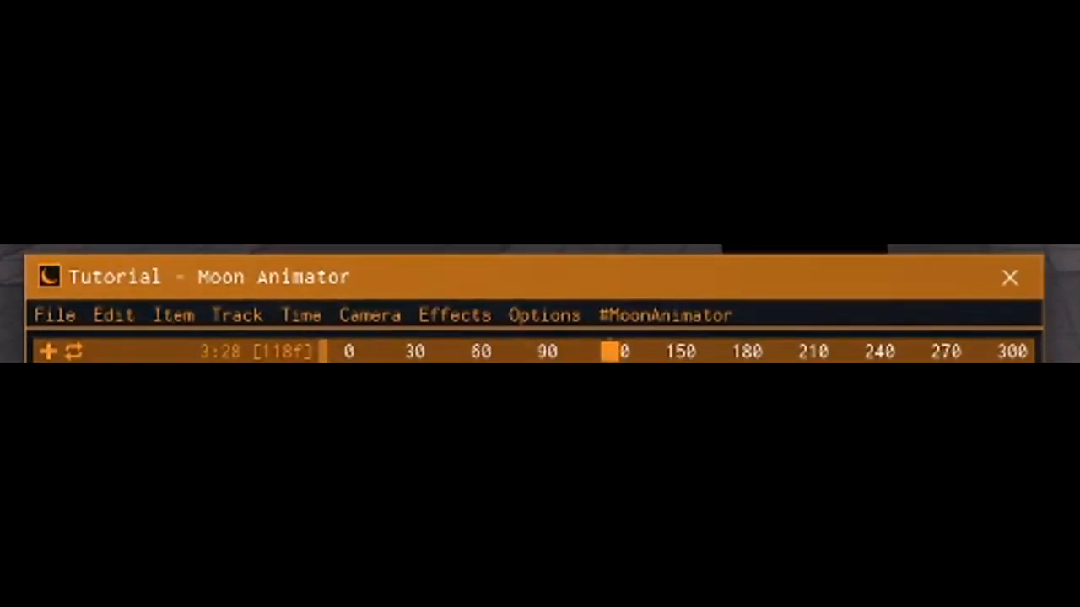
click(1009, 277)
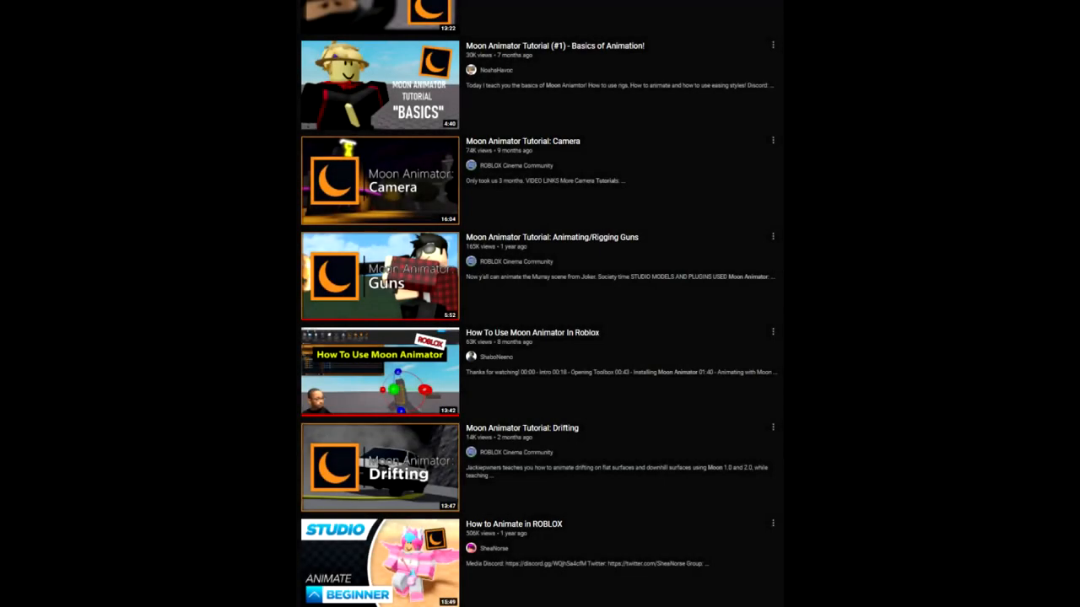